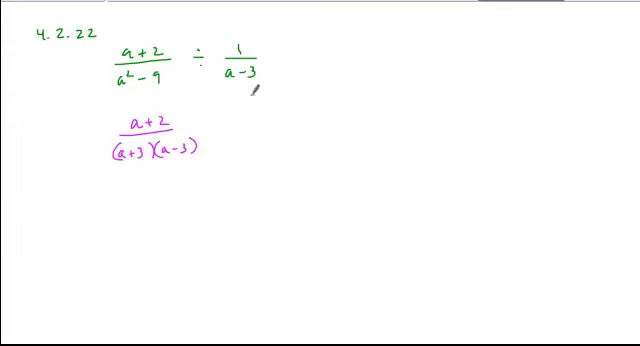
Write the multiplication sign and the reciprocal fraction (a−3)/1 after the factored fraction
drag(216, 124, 284, 120)
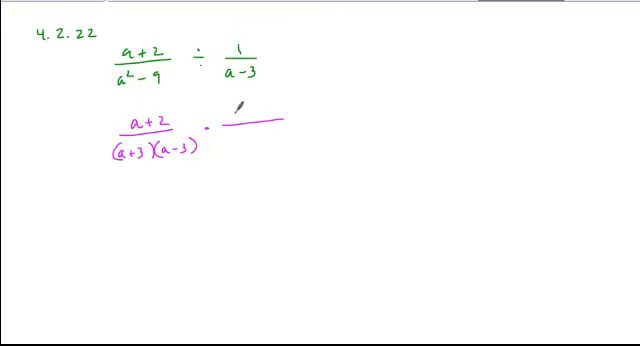
text(a-3)
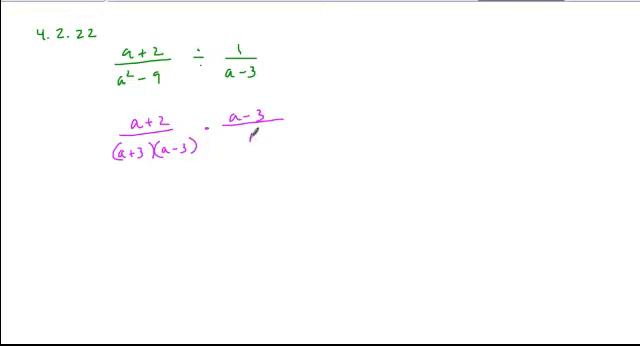
text(1)
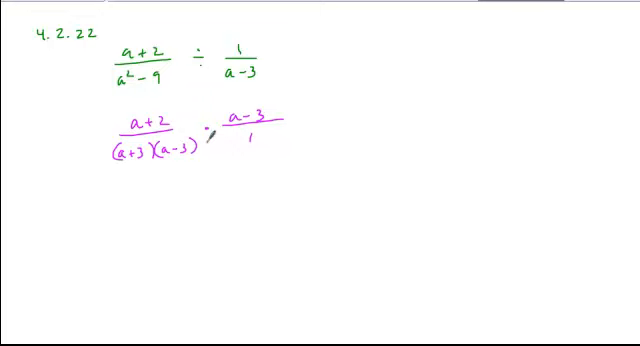
Box the product and strike through the matching (a−3) factors top and bottom
drag(220, 130, 260, 114)
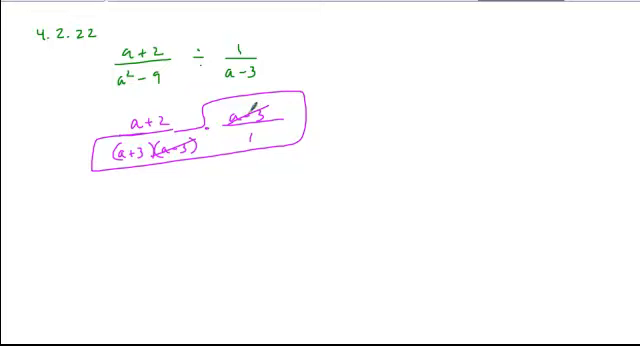
mouse_move(156, 182)
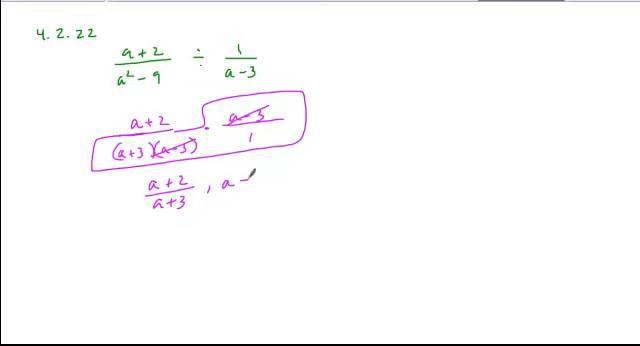
Write the simplified result (a+2)/(a+3) with the restriction a≠3 beneath the product
text(≠3)
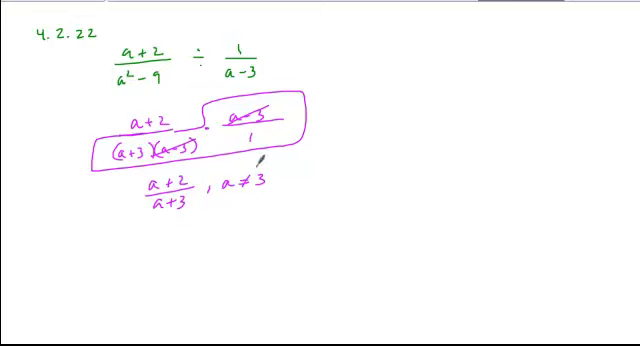